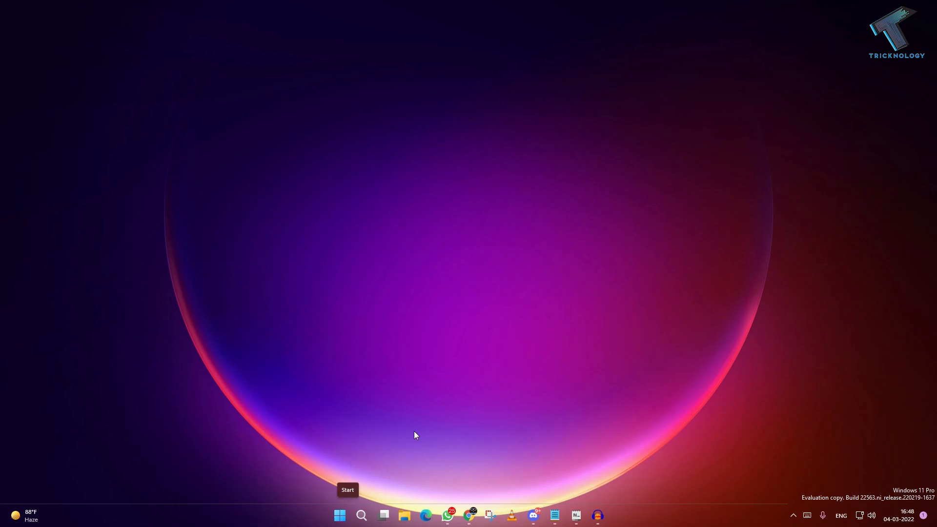
# - Launch sysdm.cpl from Start search to bring up System Properties
pyautogui.click(339, 514)
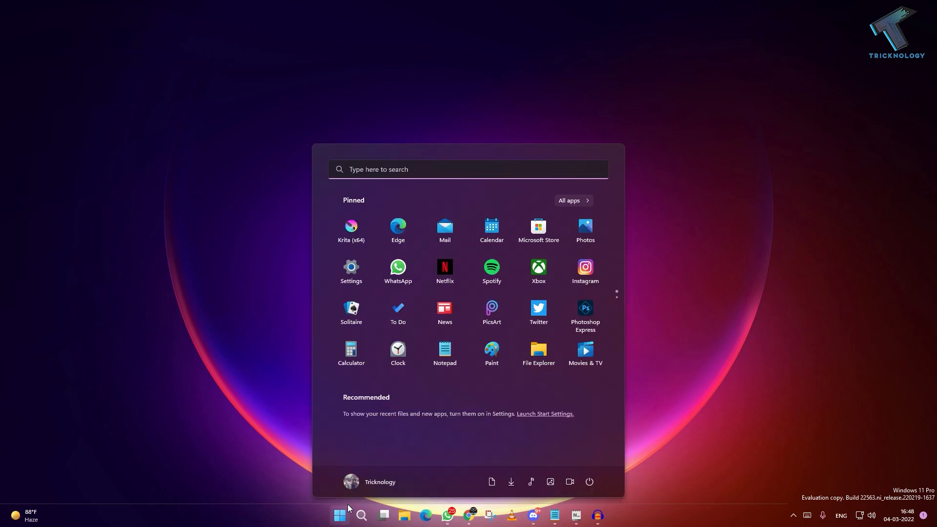
pyautogui.moveTo(345, 515)
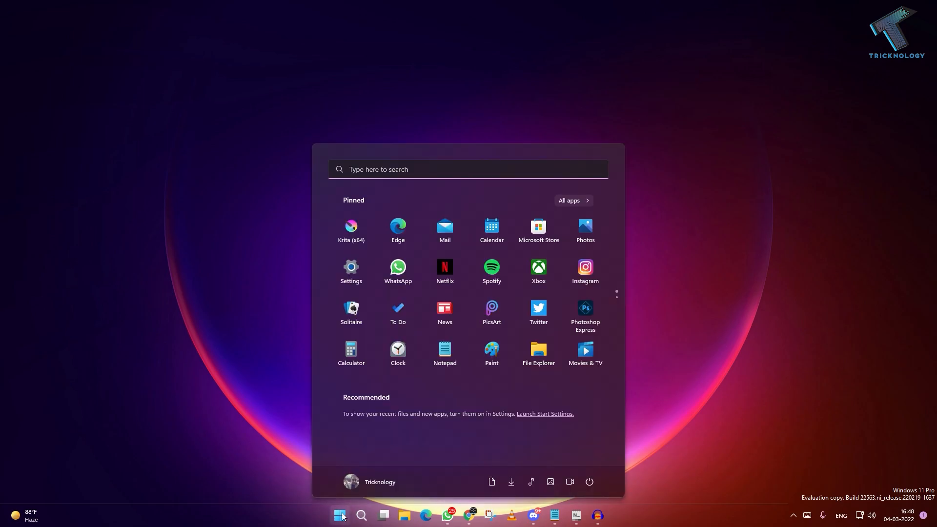
pyautogui.moveTo(342, 515)
pyautogui.write('sysdm.c')
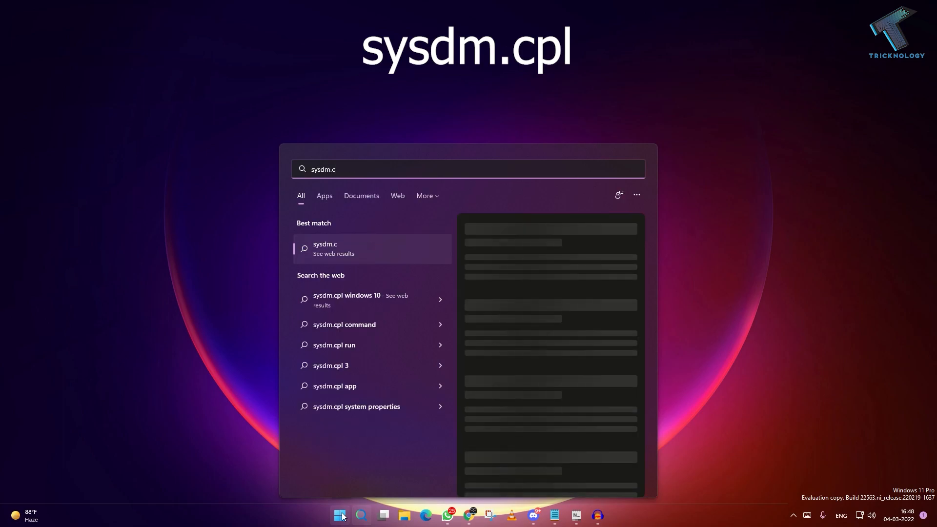
pyautogui.write('pl')
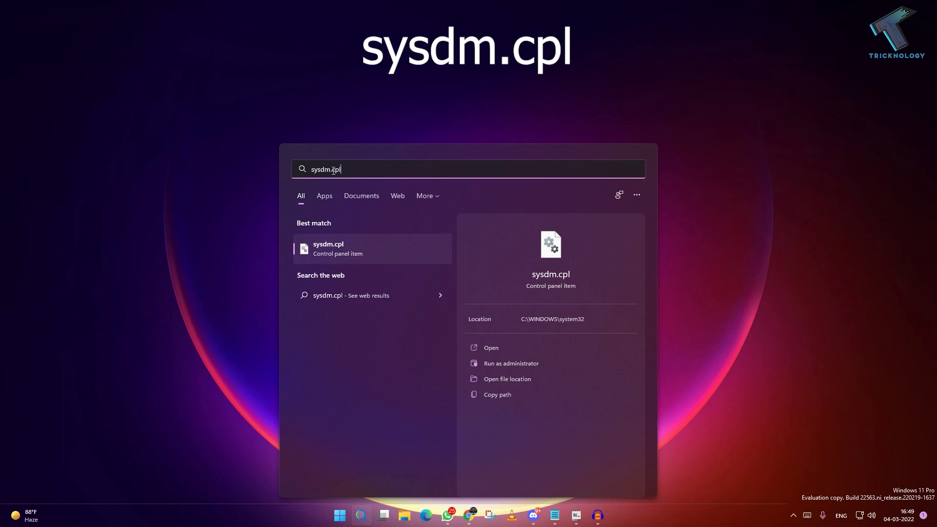
pyautogui.click(358, 248)
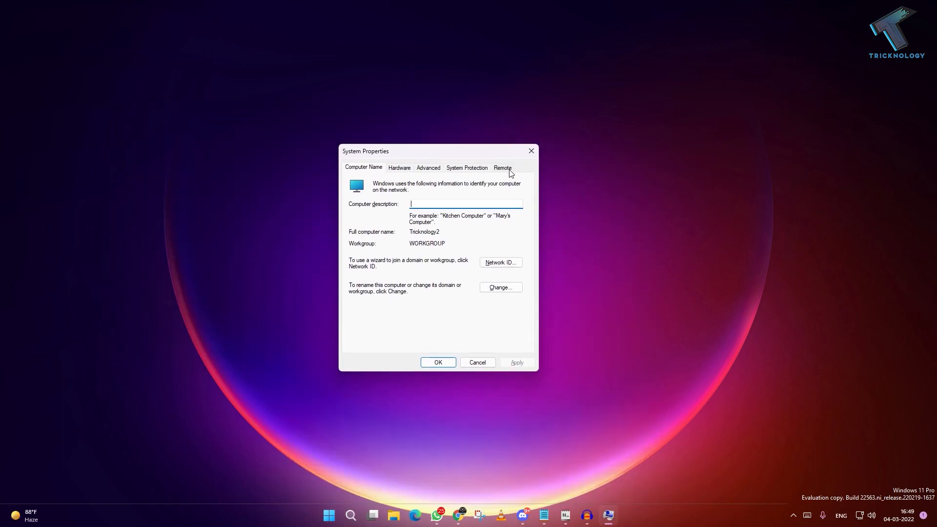
# - From the Remote settings, reach Select Users and begin adding a Remote Desktop user
pyautogui.click(501, 167)
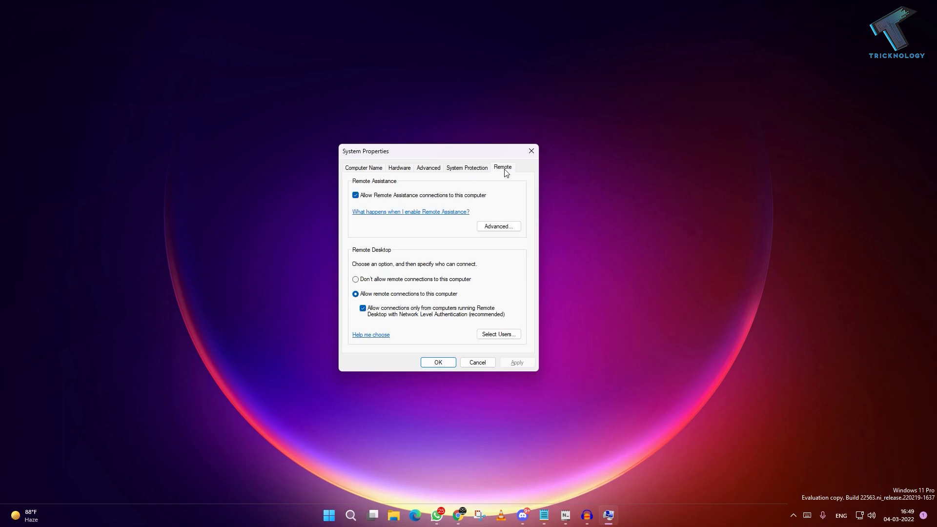
pyautogui.moveTo(499, 334)
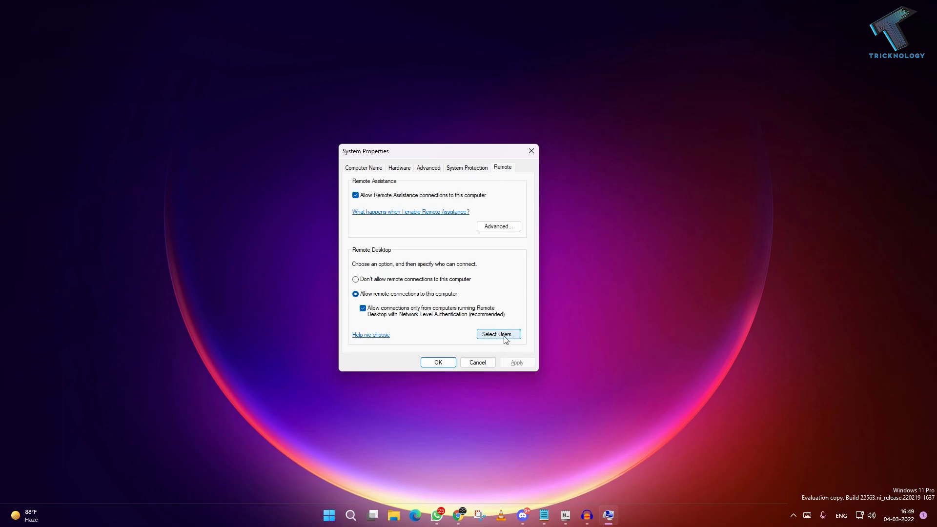
pyautogui.click(497, 334)
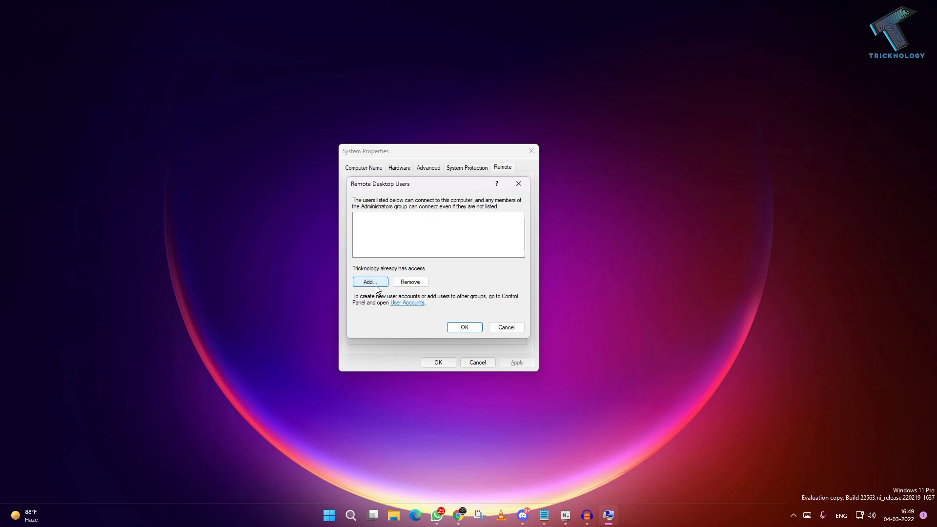
pyautogui.click(369, 281)
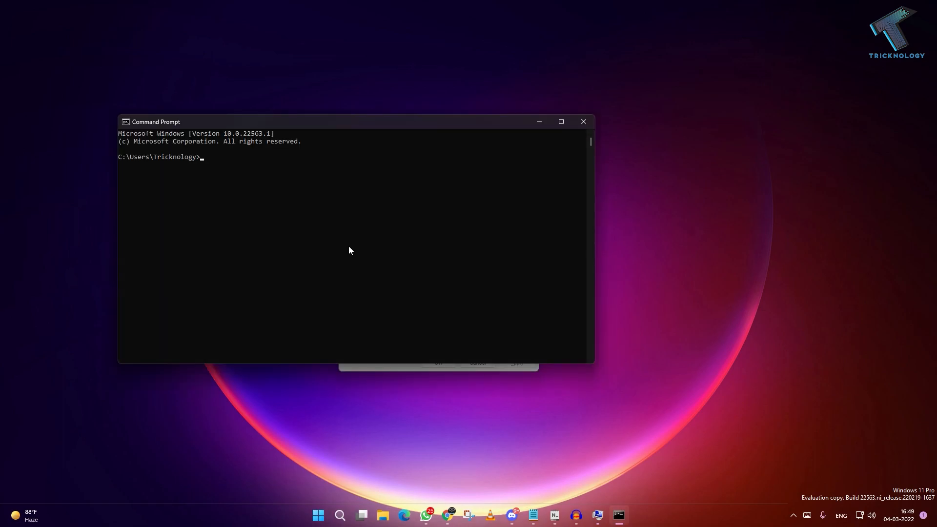
# - Run 'net users' in Command Prompt to list the computer's accounts
pyautogui.write('net')
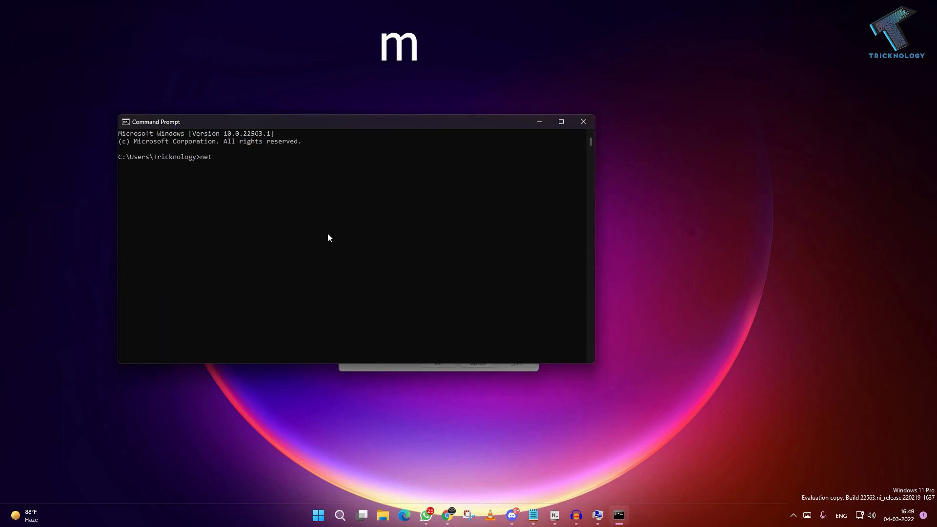
pyautogui.write('users')
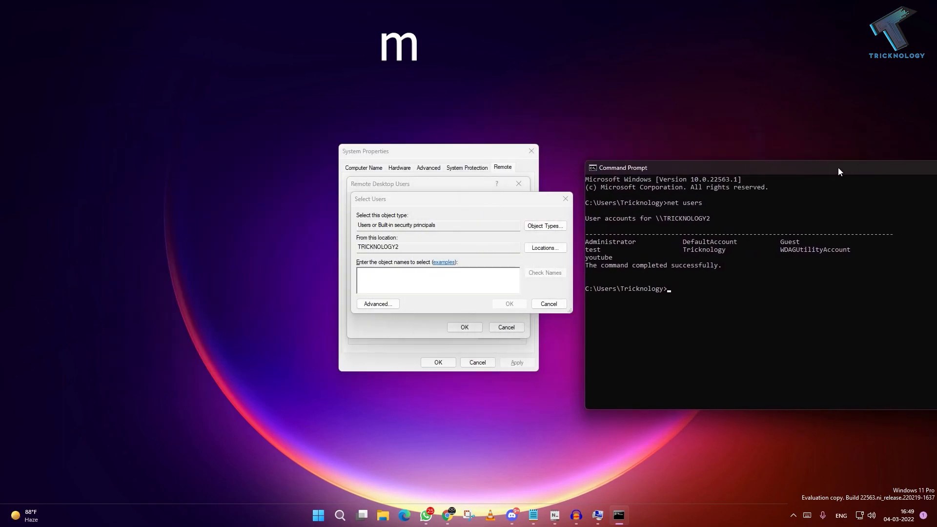
# - Add the 'test' account as a Remote Desktop user and confirm all the dialogs
pyautogui.doubleClick(592, 249)
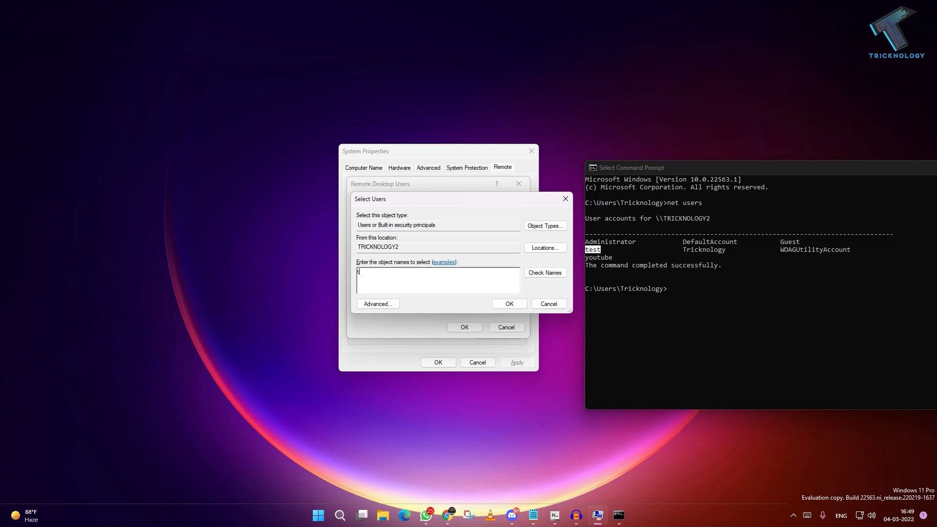
pyautogui.write('est')
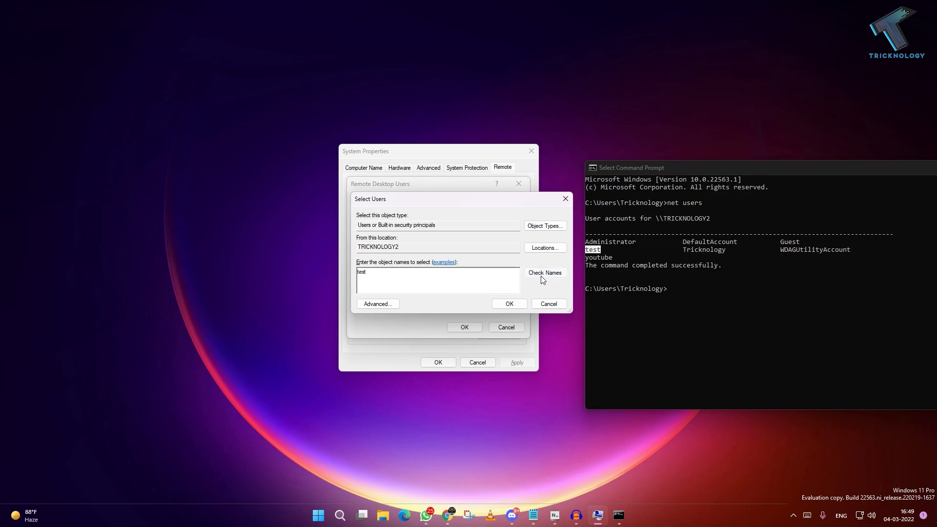
pyautogui.click(509, 304)
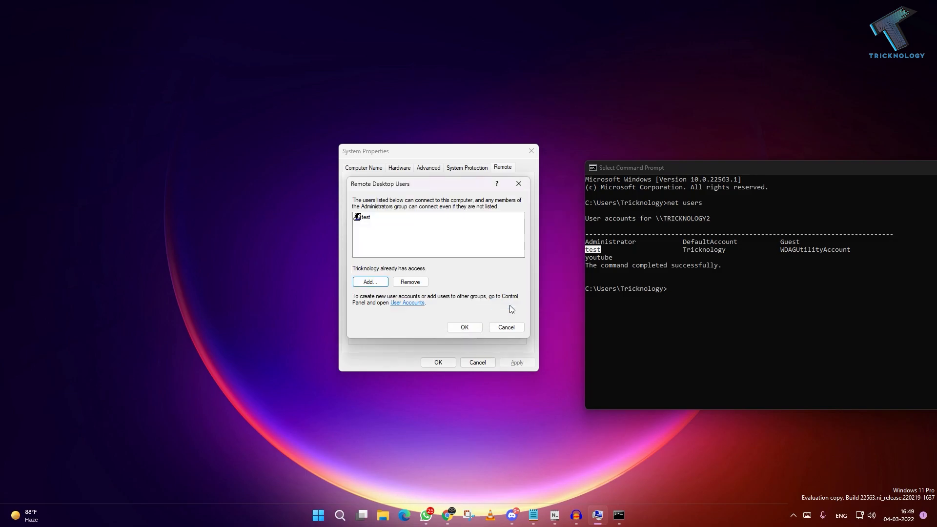
pyautogui.moveTo(416, 250)
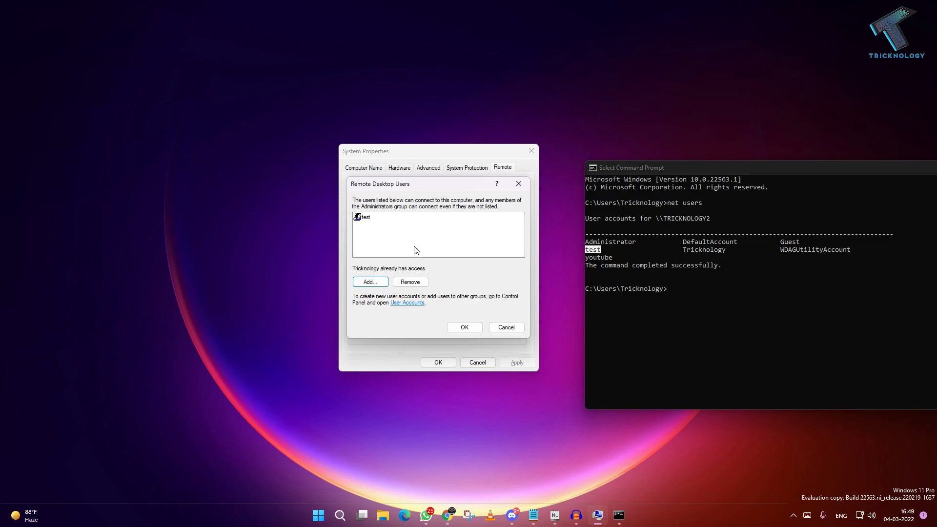
pyautogui.click(464, 327)
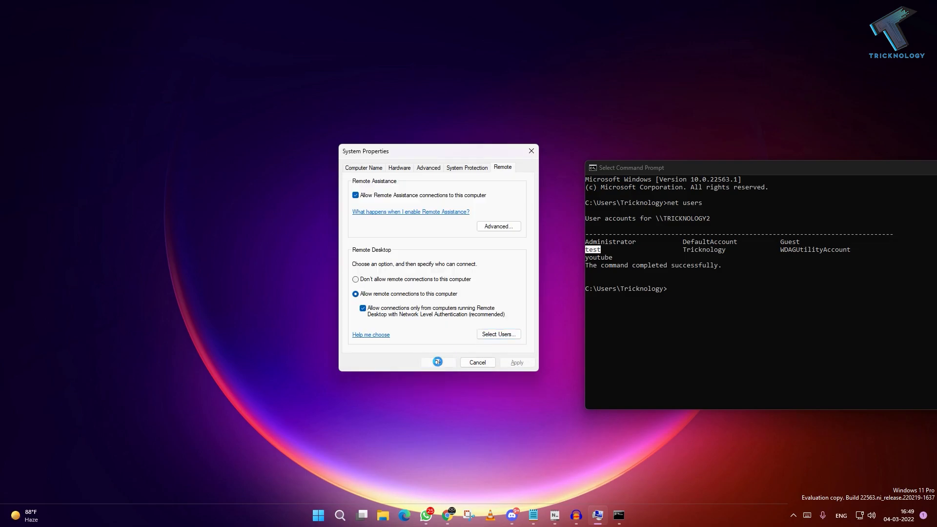
pyautogui.click(437, 362)
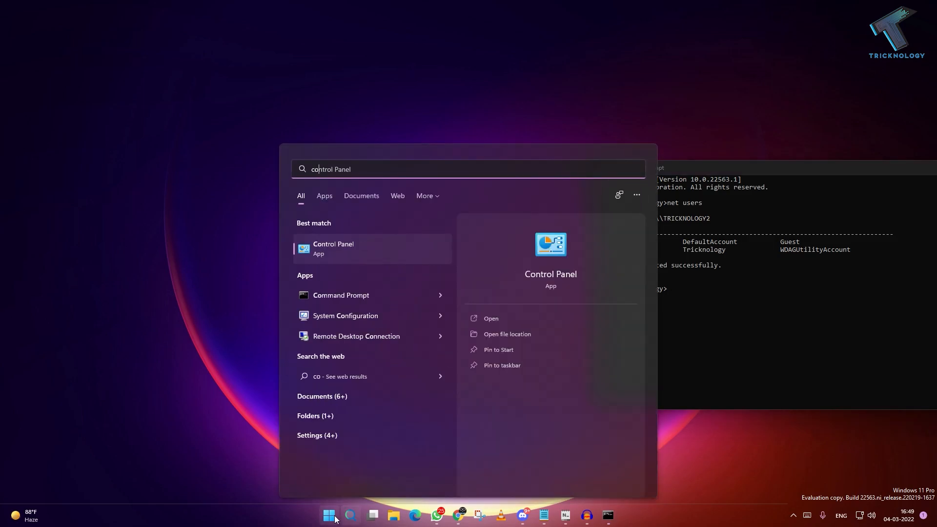
# - Launch Computer Management from a Start search for 'computer Management'
pyautogui.write('computer Management')
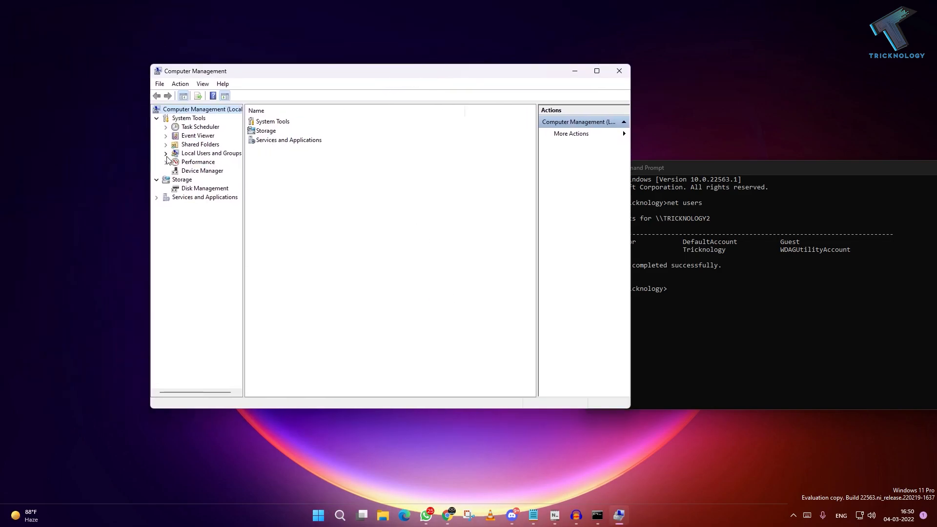
# - Under Local Users and Groups > Groups, open the Remote Desktop Users group properties
pyautogui.click(166, 153)
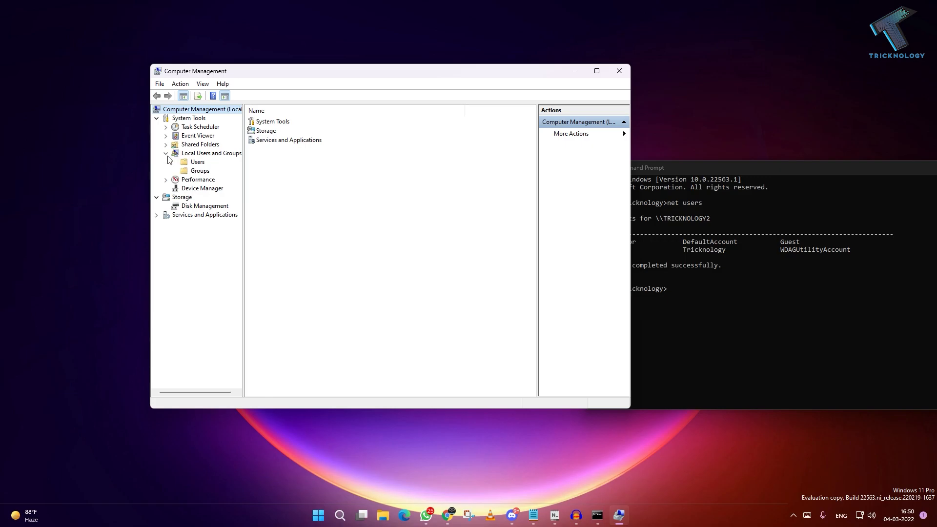
pyautogui.click(199, 170)
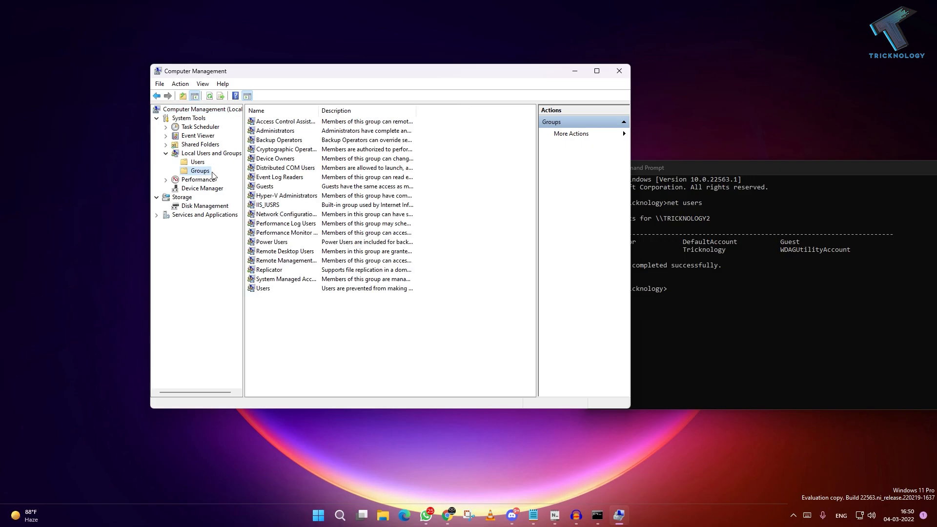
pyautogui.click(285, 251)
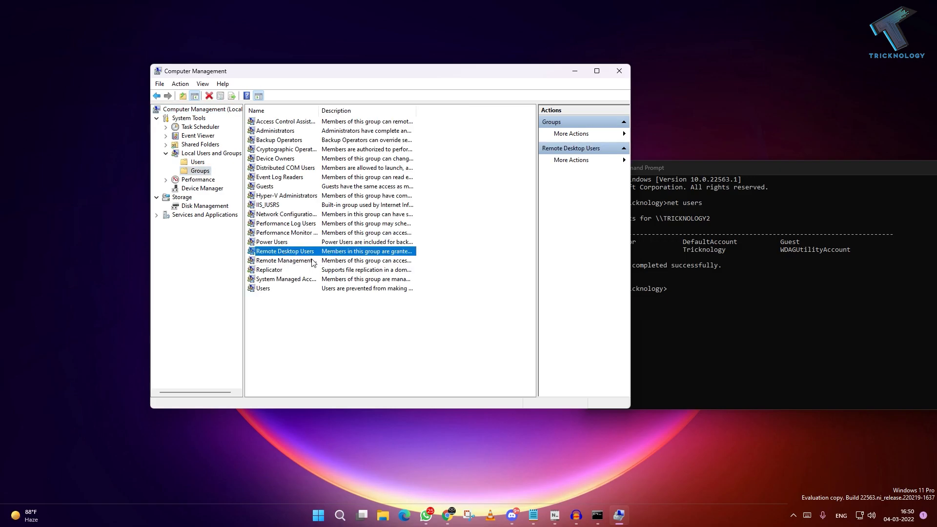
pyautogui.doubleClick(285, 251)
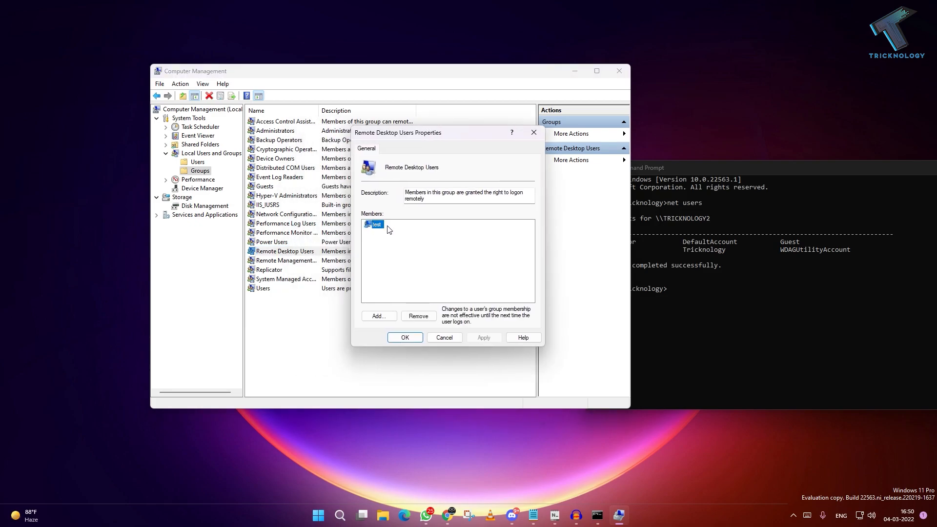
# - Add 'Tricknology' to the Remote Desktop Users group, checking the name, and save
pyautogui.click(379, 315)
pyautogui.write('t')
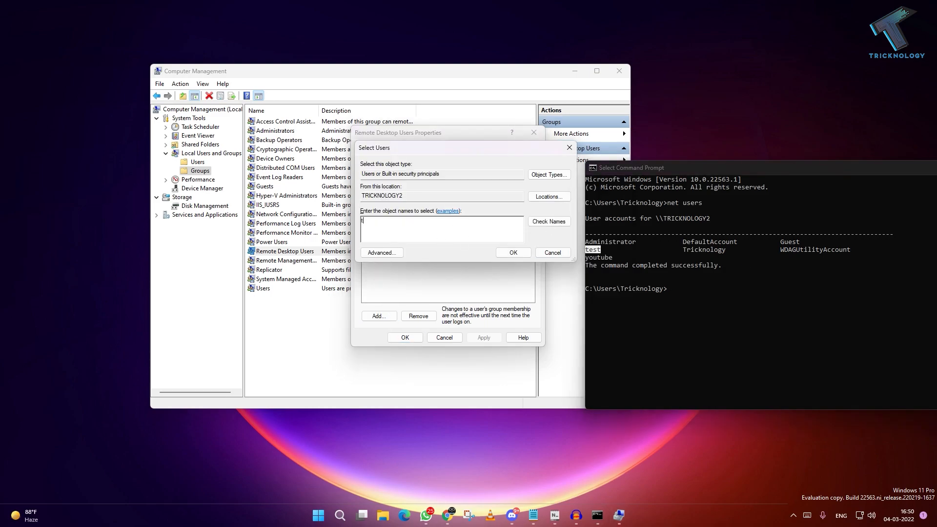
pyautogui.write('Tricknology')
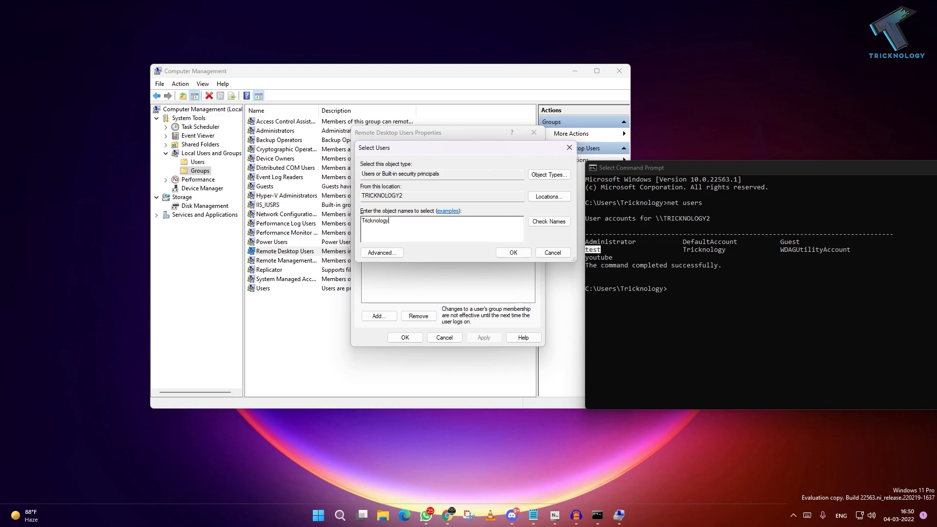
pyautogui.click(547, 222)
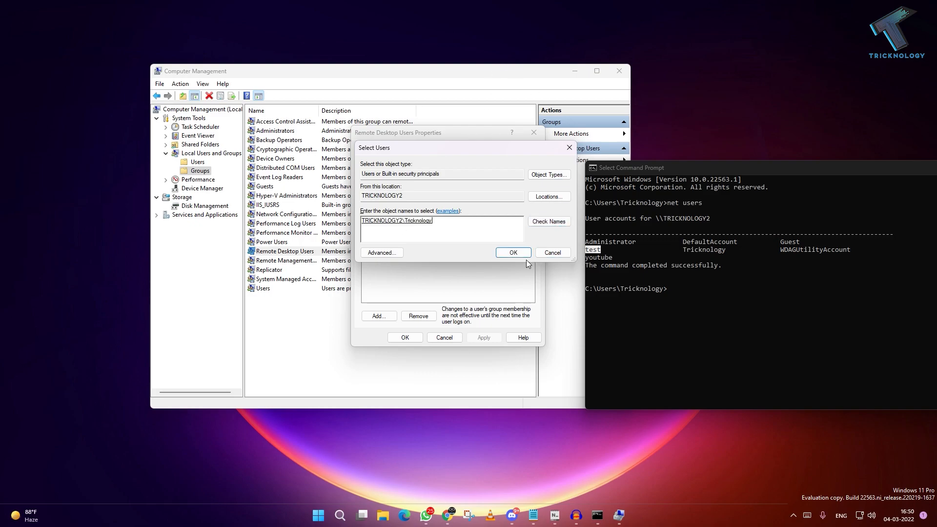
pyautogui.click(512, 251)
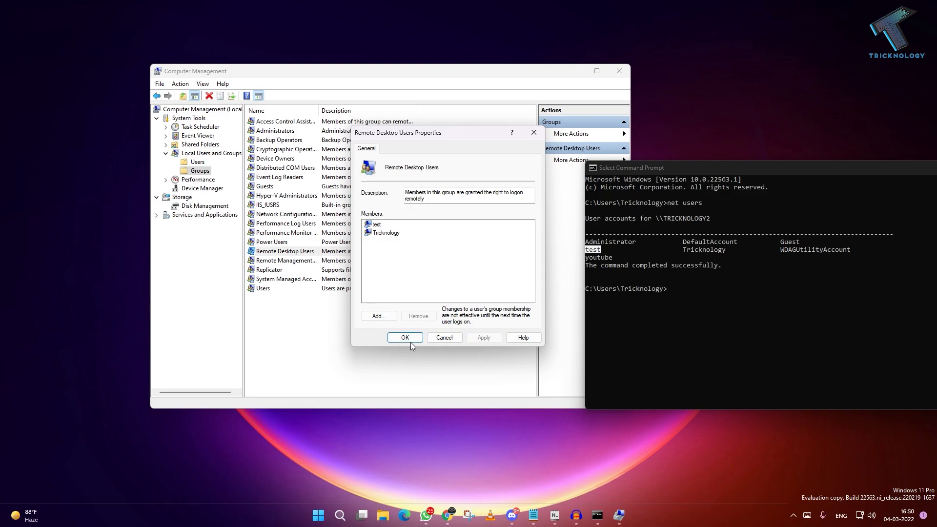
pyautogui.click(404, 338)
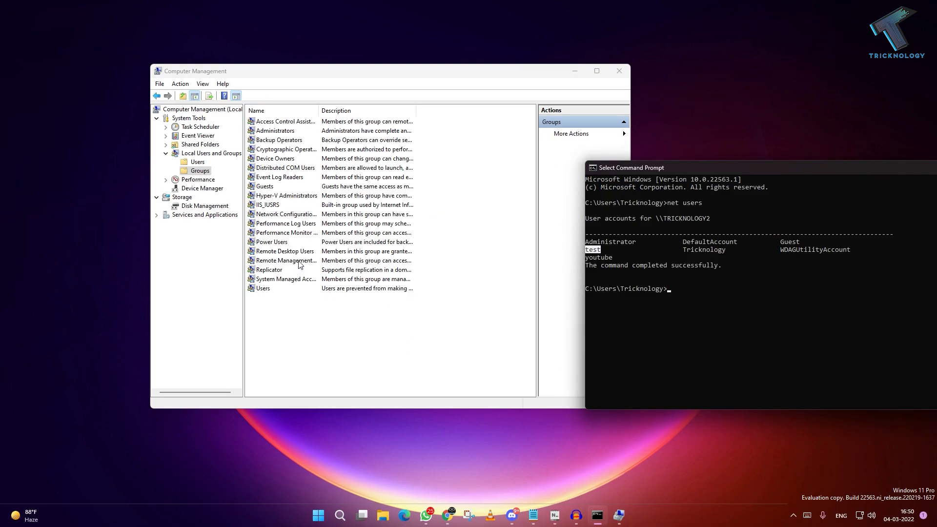